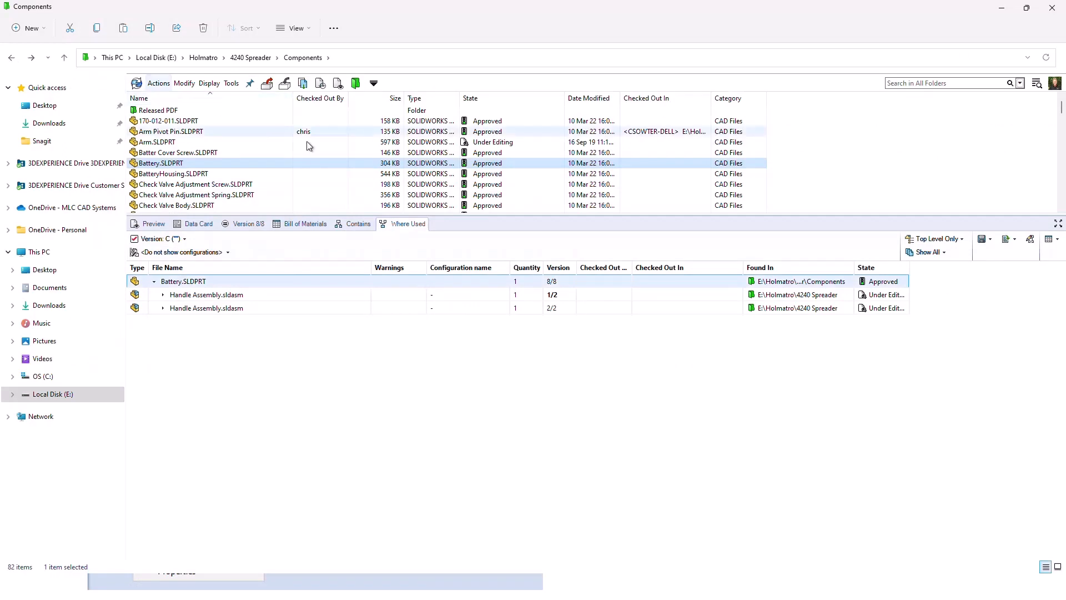
Go up to the 4240 Spreader folder and show what Q-ROD END.SLDDRW contains.
left_click(250, 56)
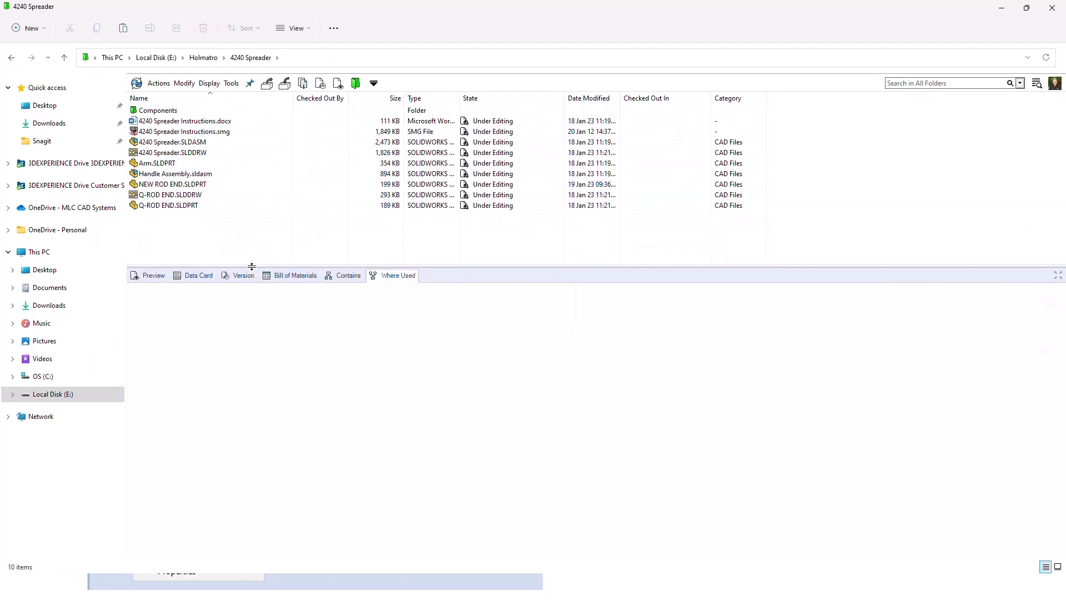
left_click(173, 196)
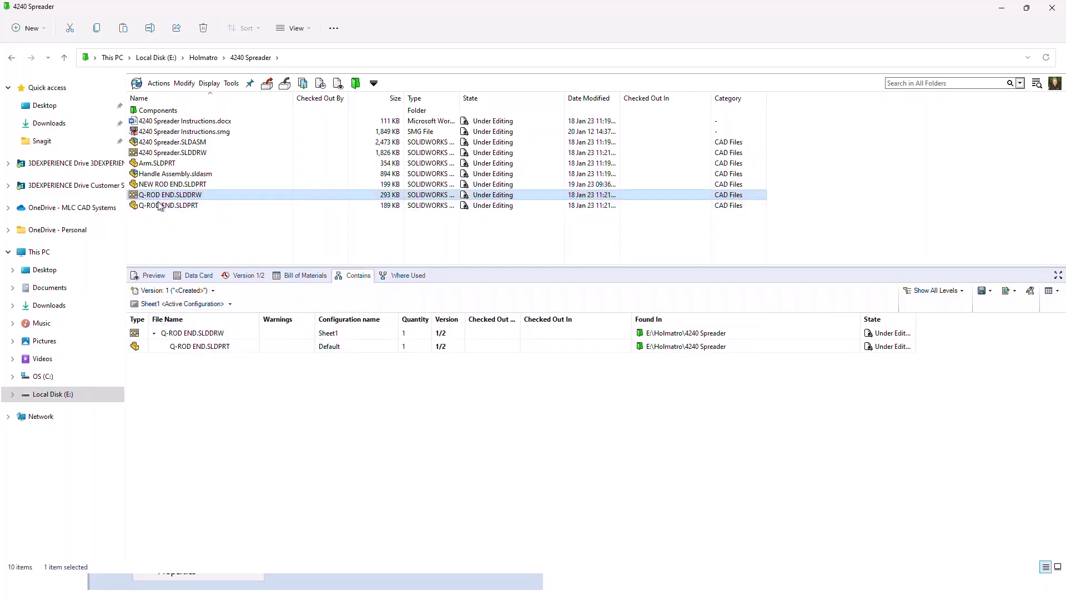
Preview Q-ROD END.SLDDRW and load it in the interactive eDrawings viewer.
left_click(154, 275)
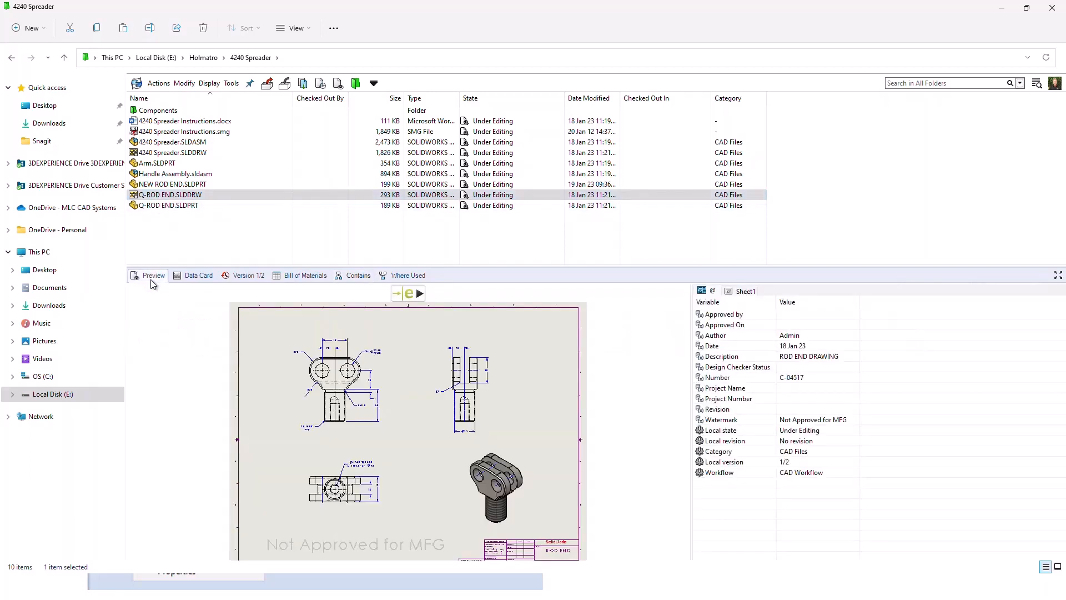
mouse_move(154, 275)
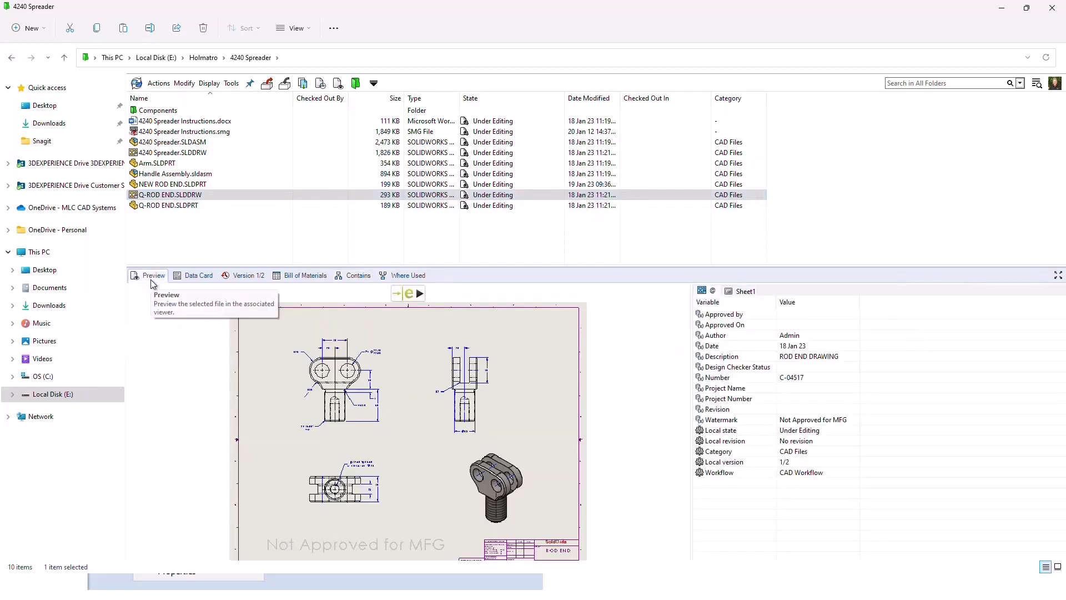
left_click(409, 293)
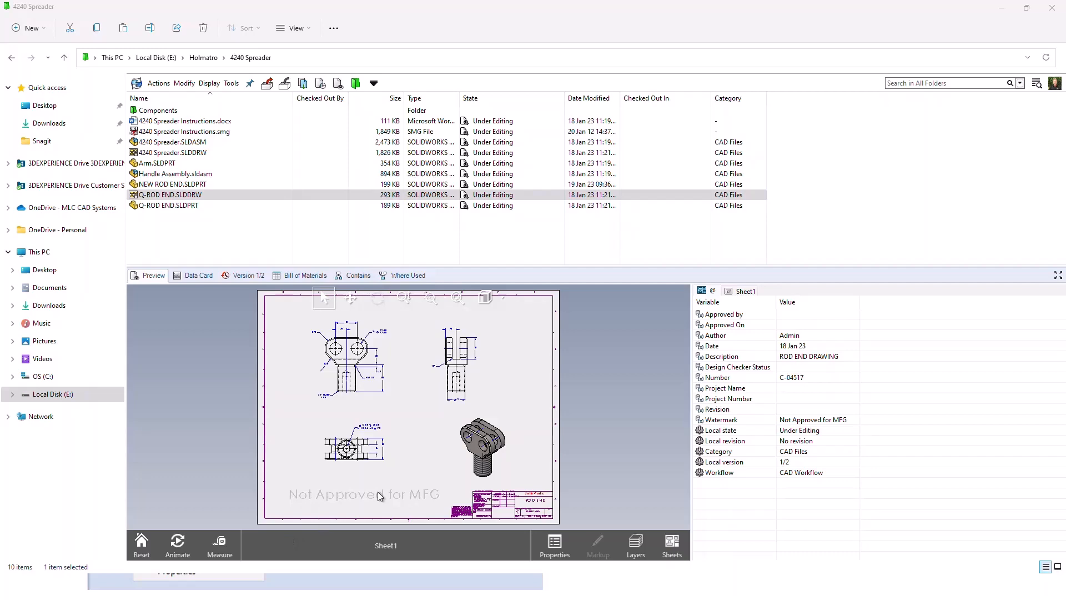
mouse_move(601, 471)
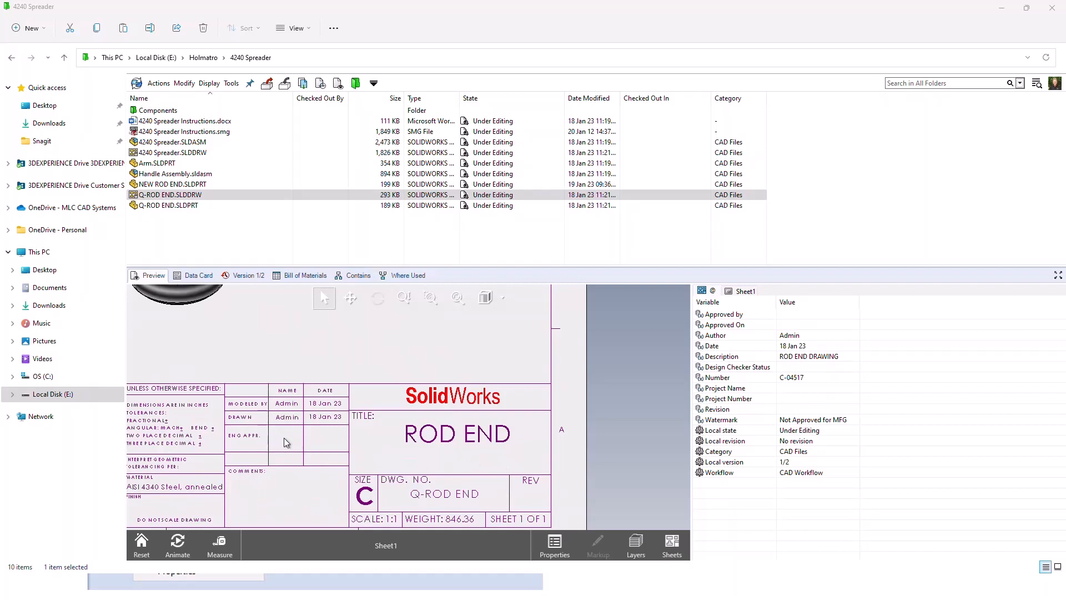
mouse_move(523, 506)
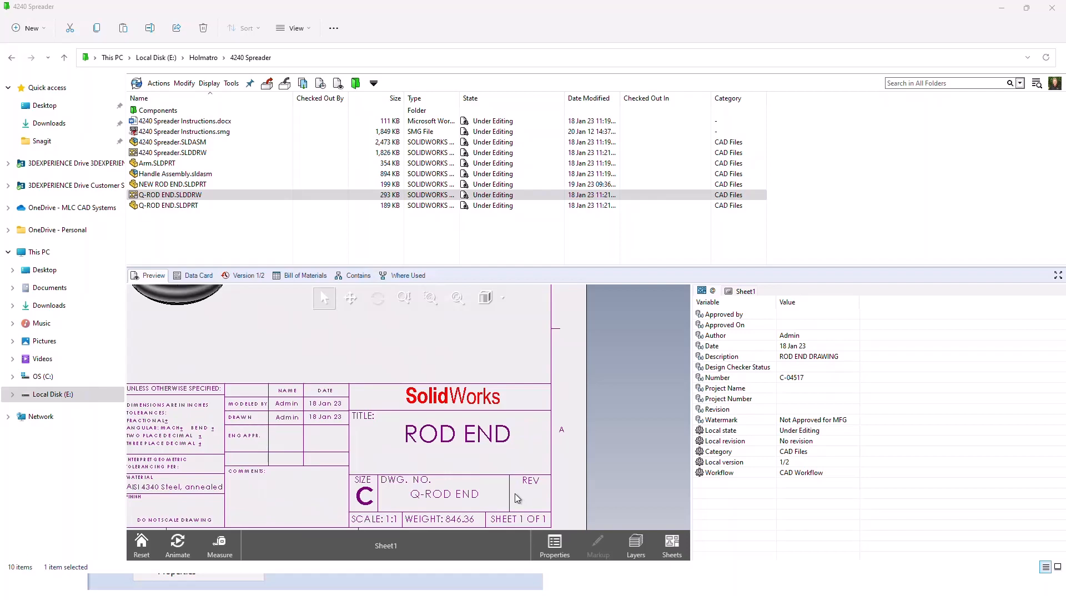
mouse_move(473, 99)
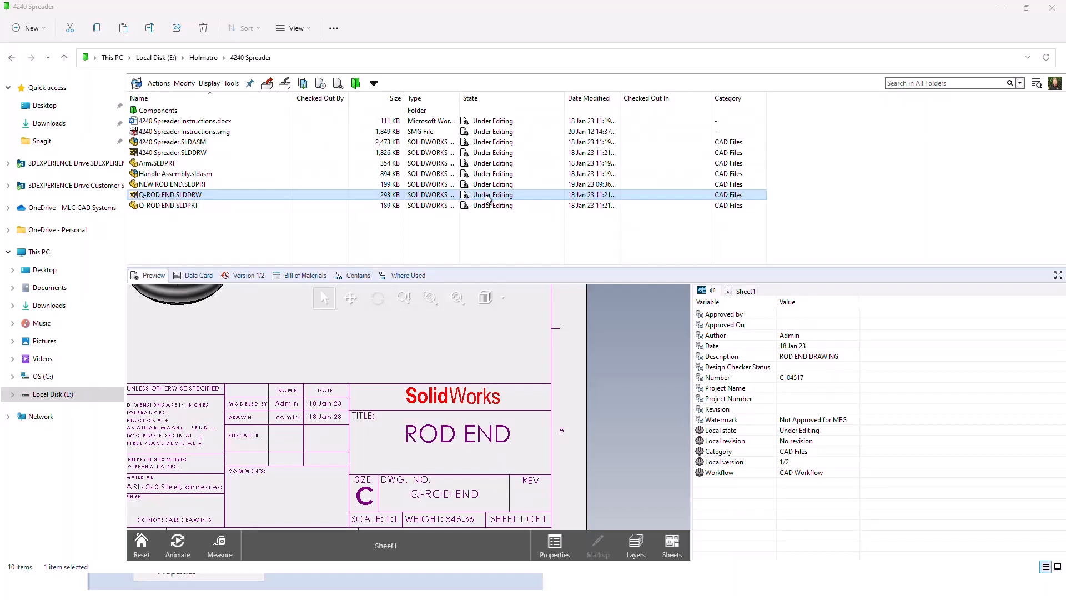
mouse_move(172, 198)
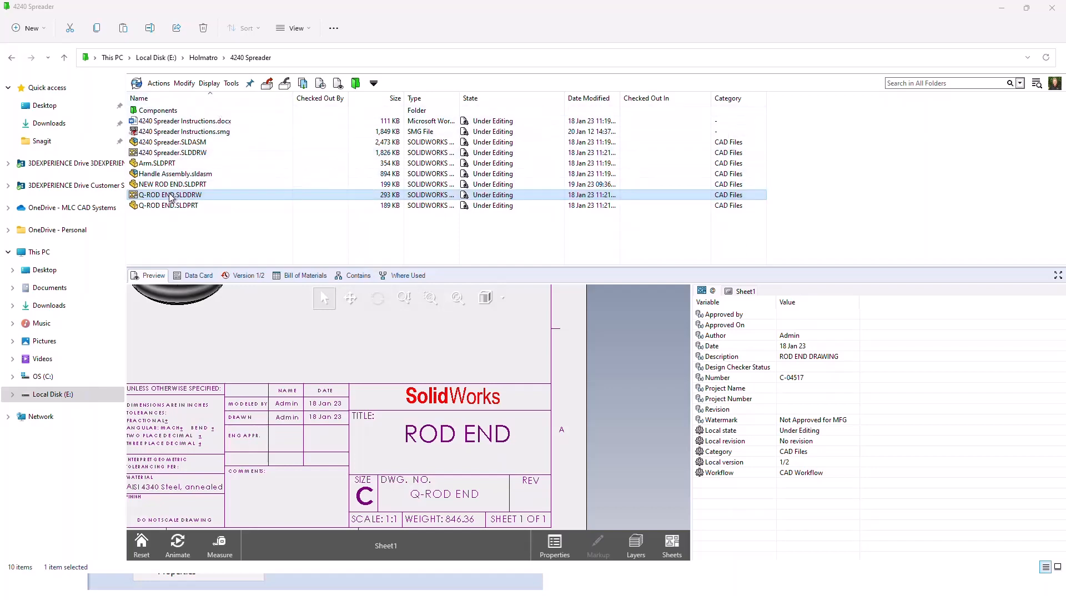
Start the Submit for Approval transition on Q-ROD END.SLDDRW.
right_click(166, 194)
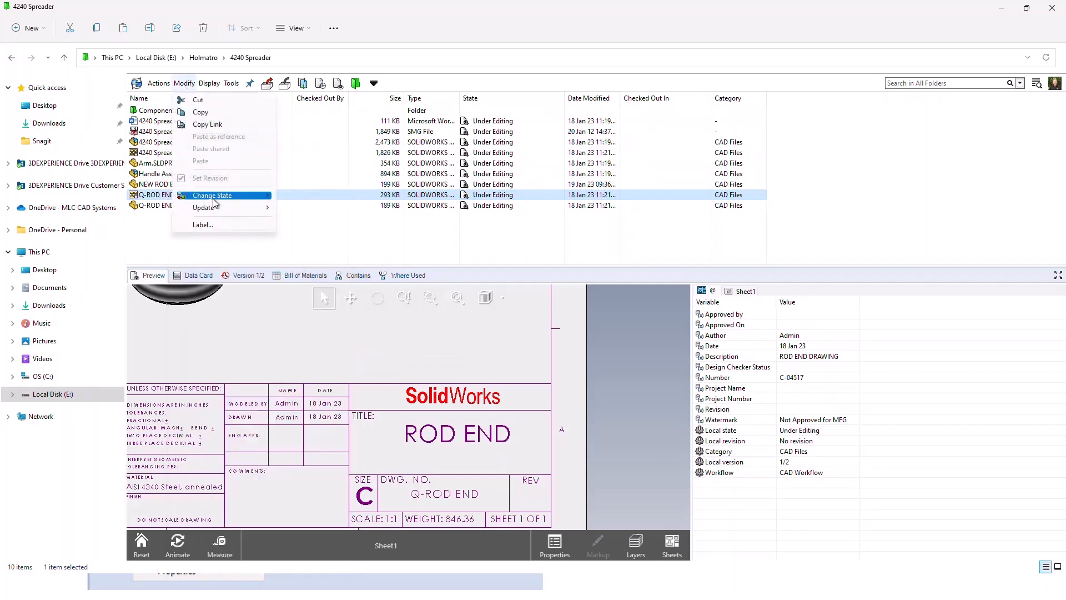
mouse_move(212, 195)
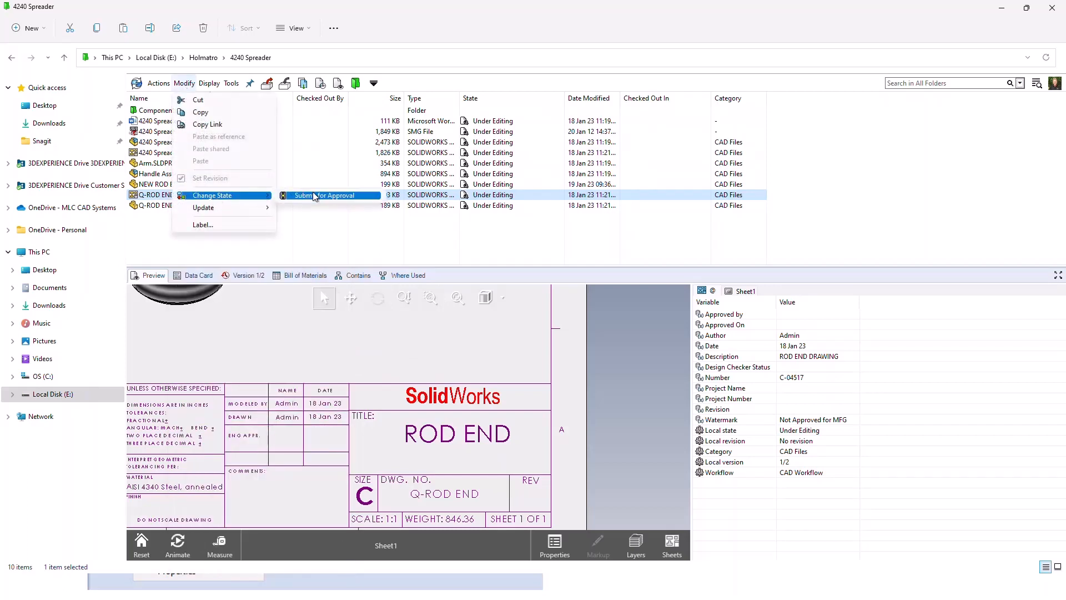
left_click(324, 196)
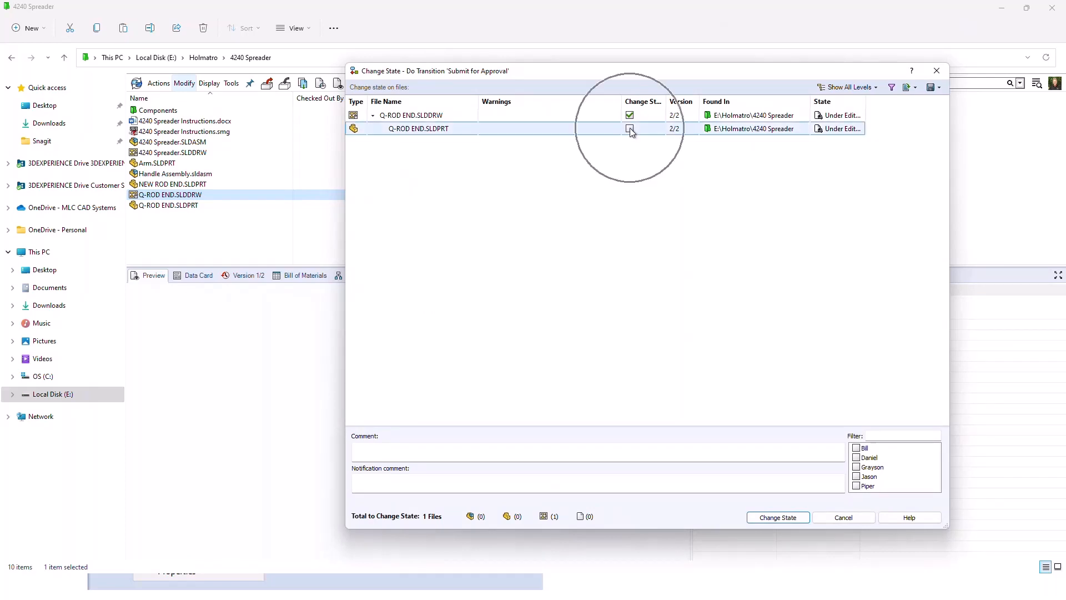
Tick Q-ROD END.SLDPRT so the part is included in the transition with the drawing.
left_click(628, 129)
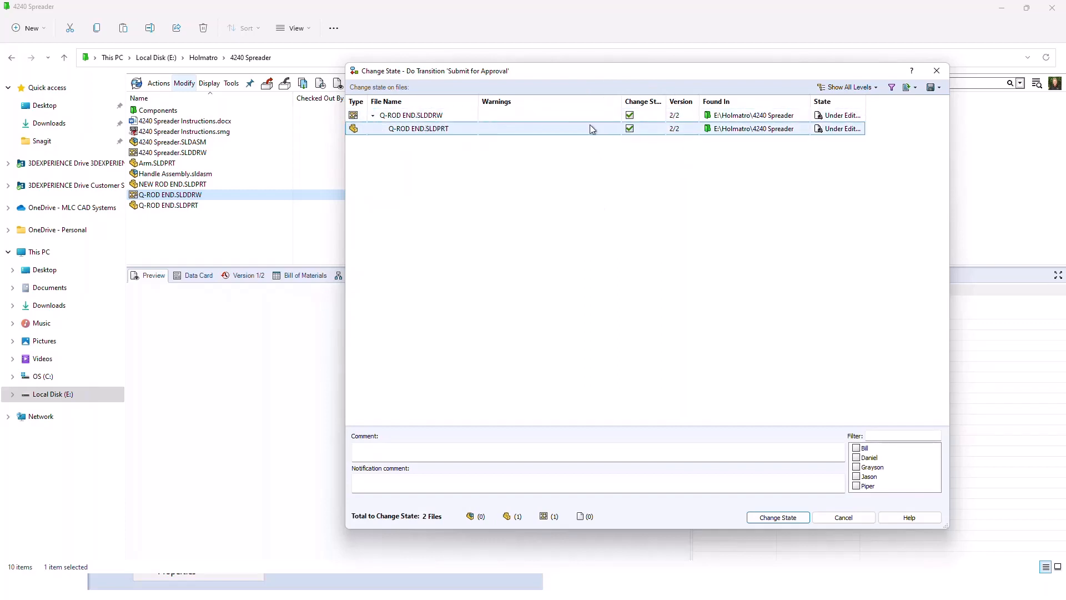
mouse_move(422, 132)
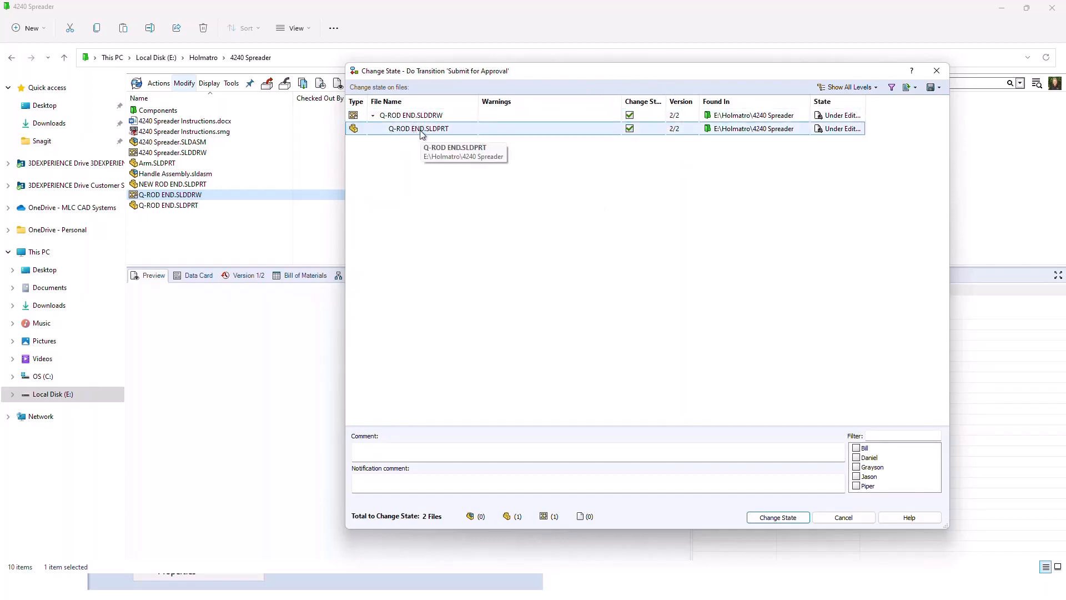
left_click(419, 129)
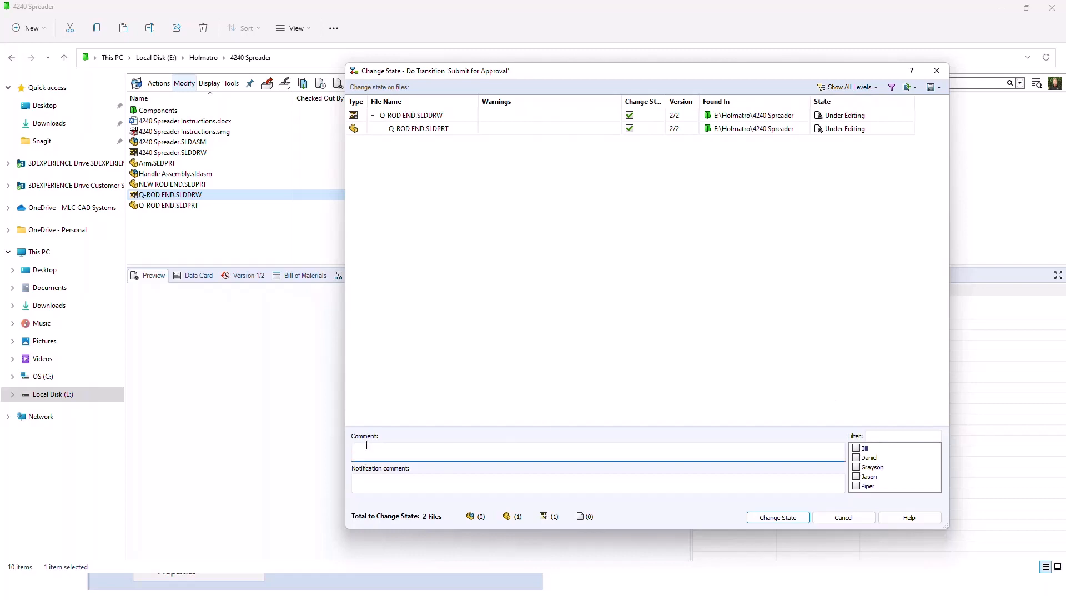
Enter the comment 'Sending for approval' and notification comment 'Please approve'.
type("Sending")
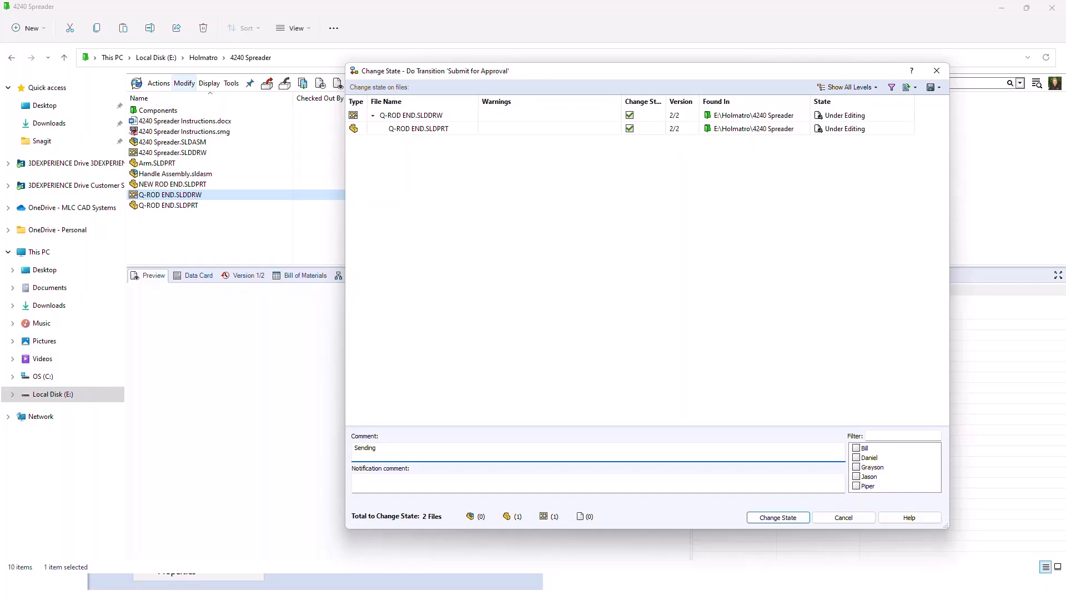
type("for approval")
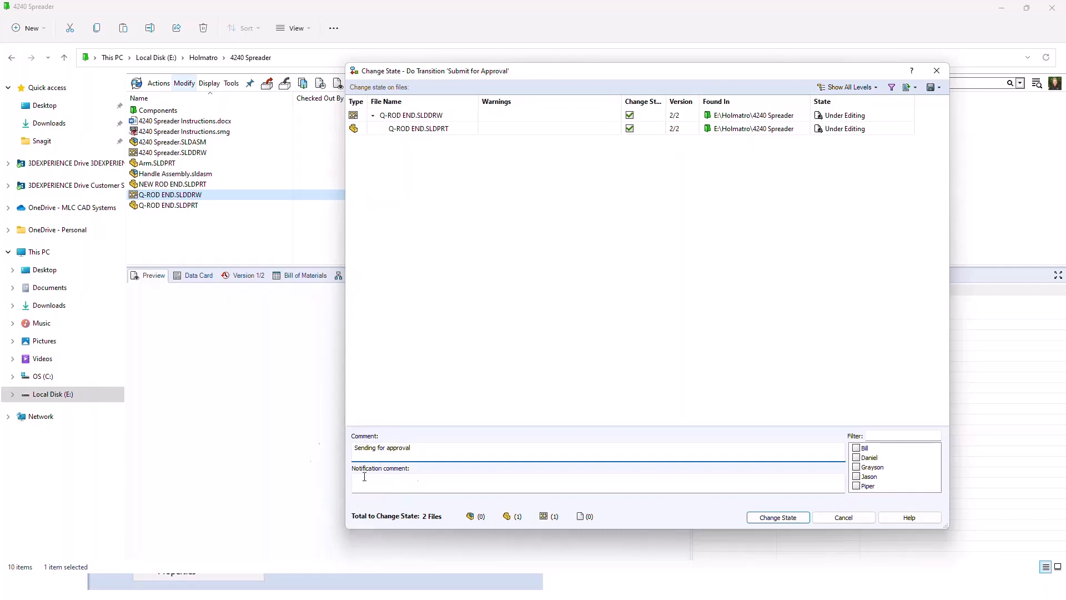
left_click(364, 477)
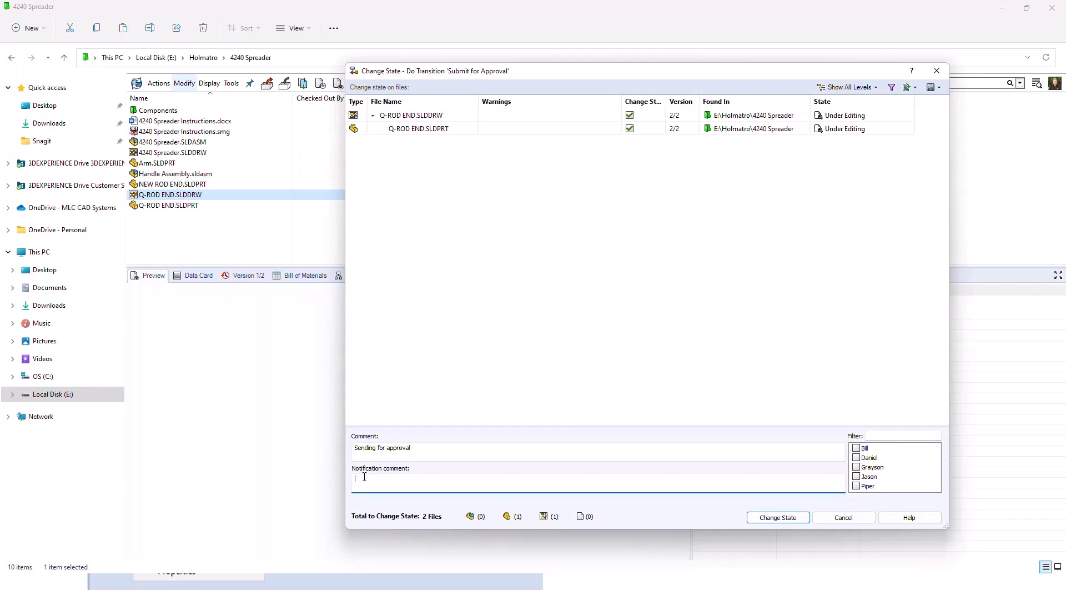
type("Please approve")
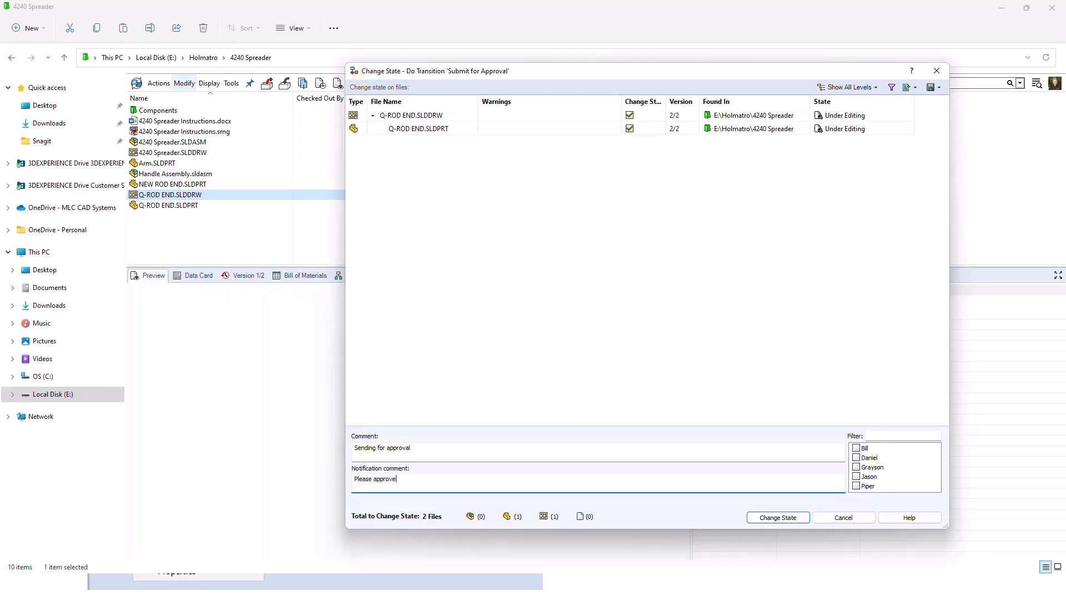
mouse_move(491, 435)
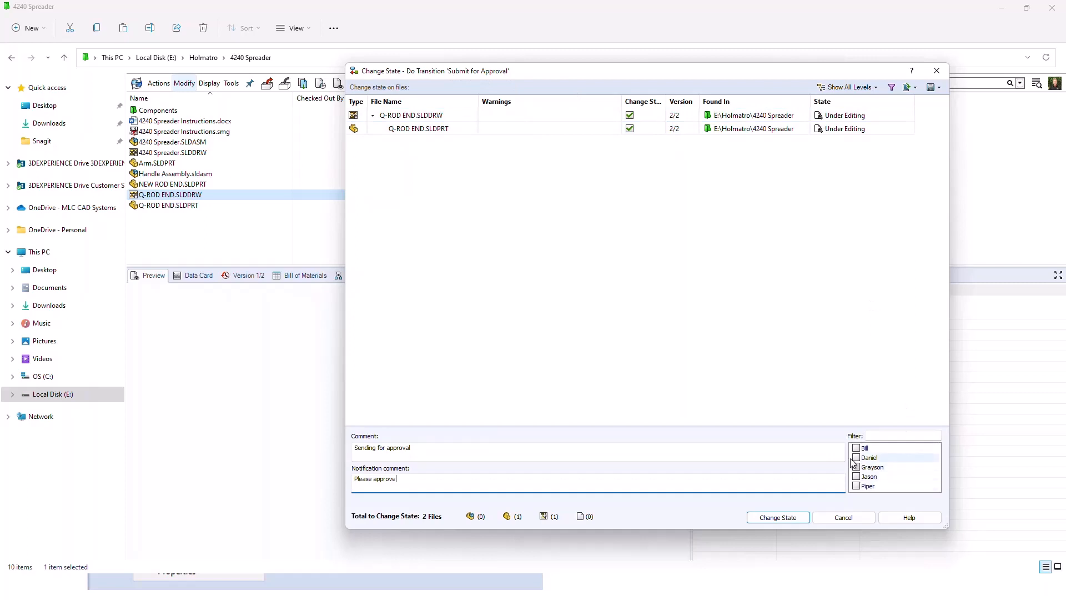
Run Change State to submit both Q-ROD END files for approval.
left_click(856, 468)
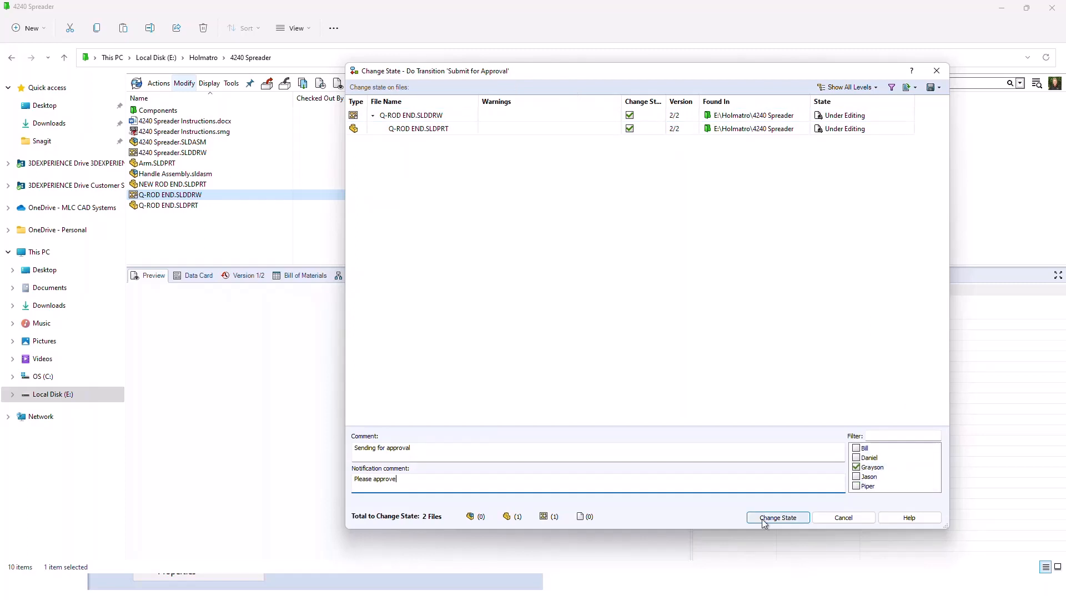
mouse_move(800, 508)
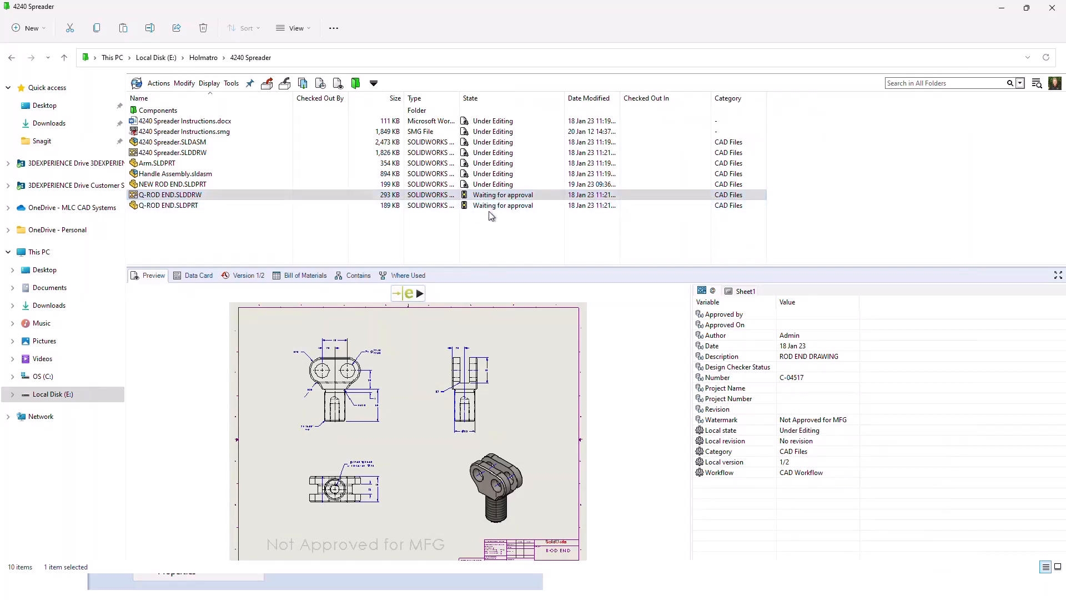
mouse_move(491, 240)
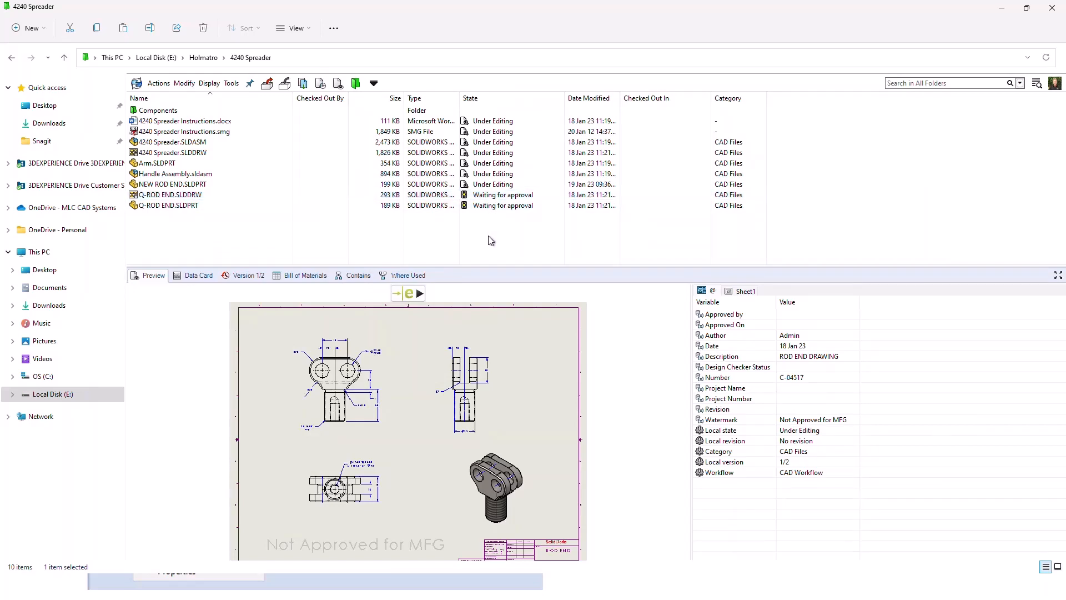
left_click(170, 195)
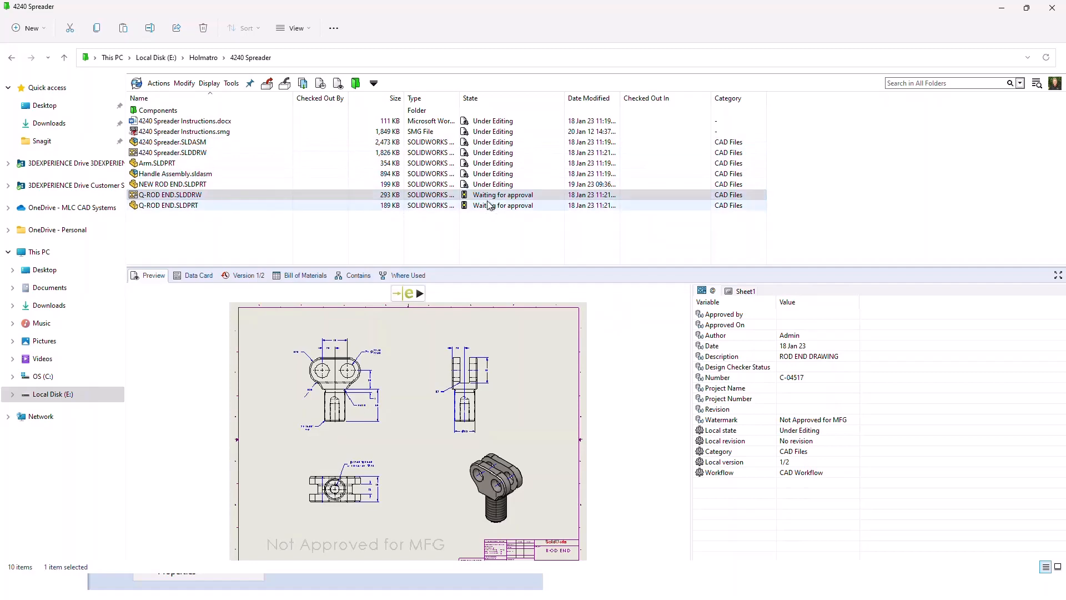
mouse_move(1055, 84)
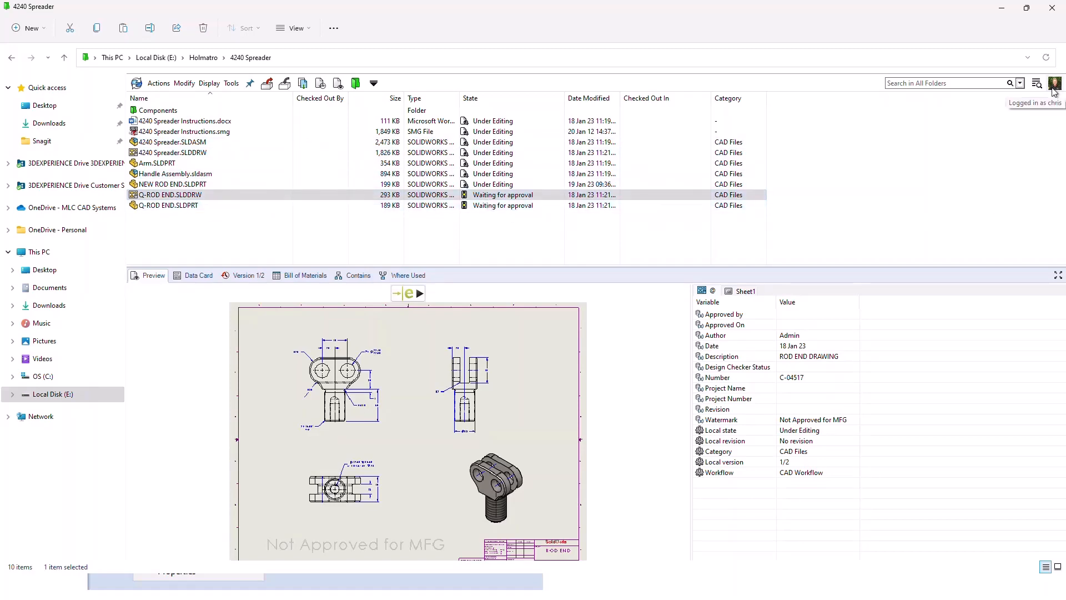
left_click(1055, 83)
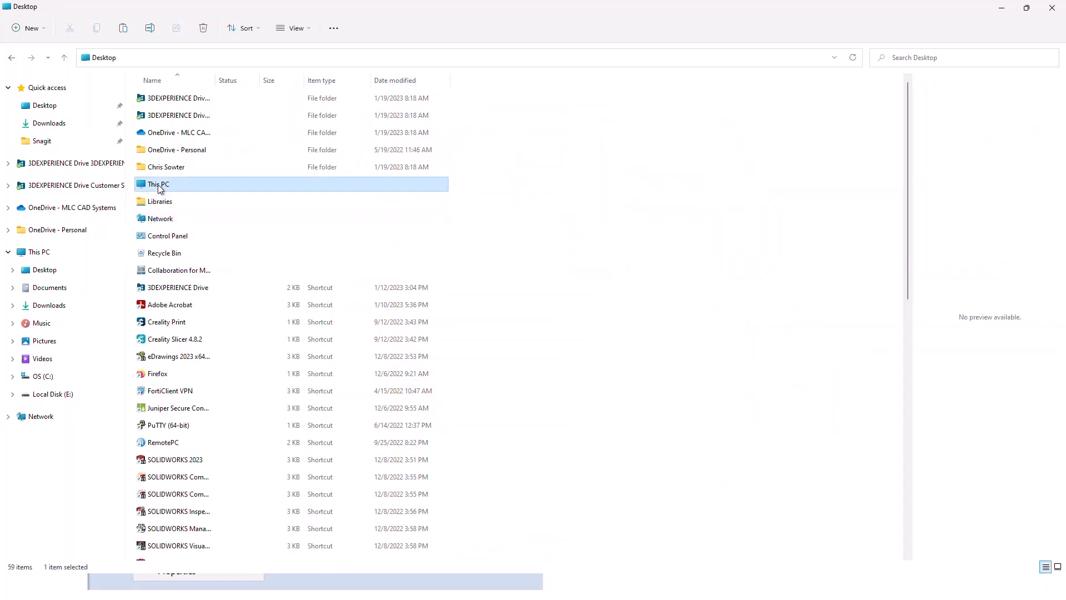
Browse to Local Disk (E:) and log in to the vault as grayson.
double_click(159, 183)
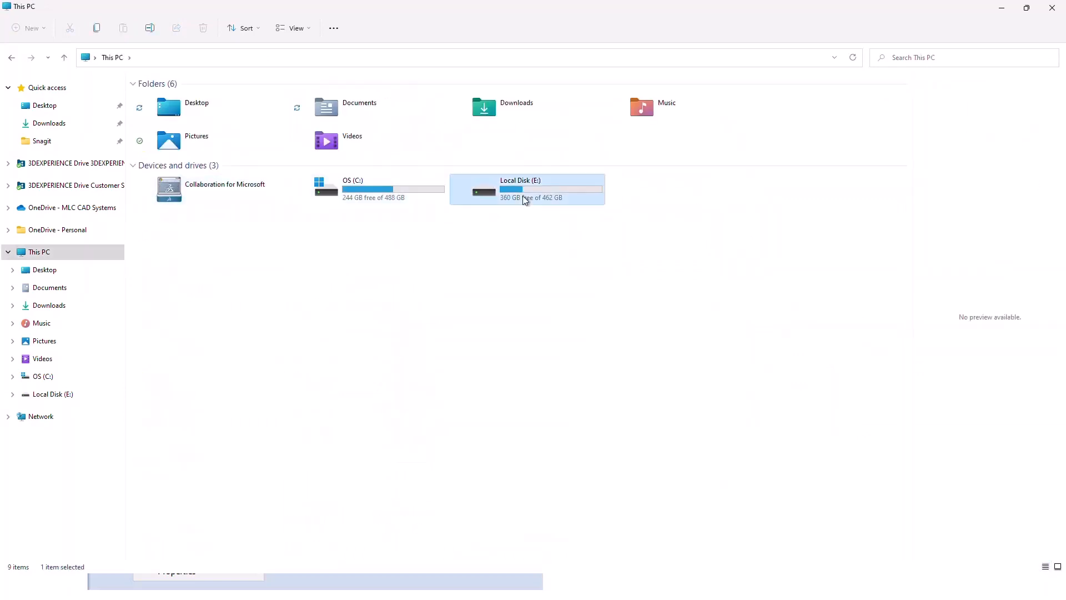
double_click(526, 188)
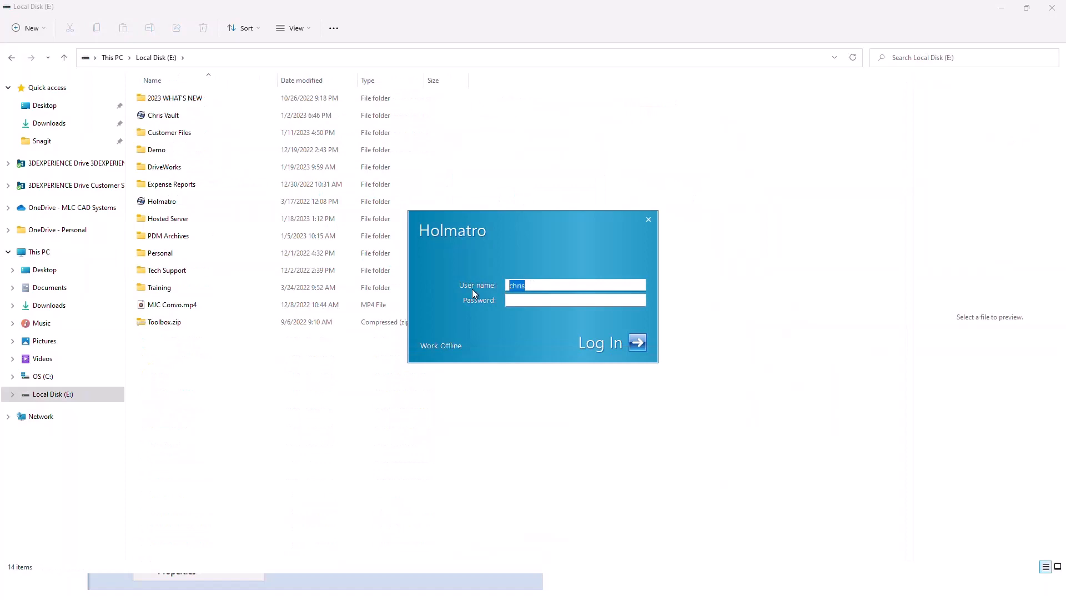
type("gra")
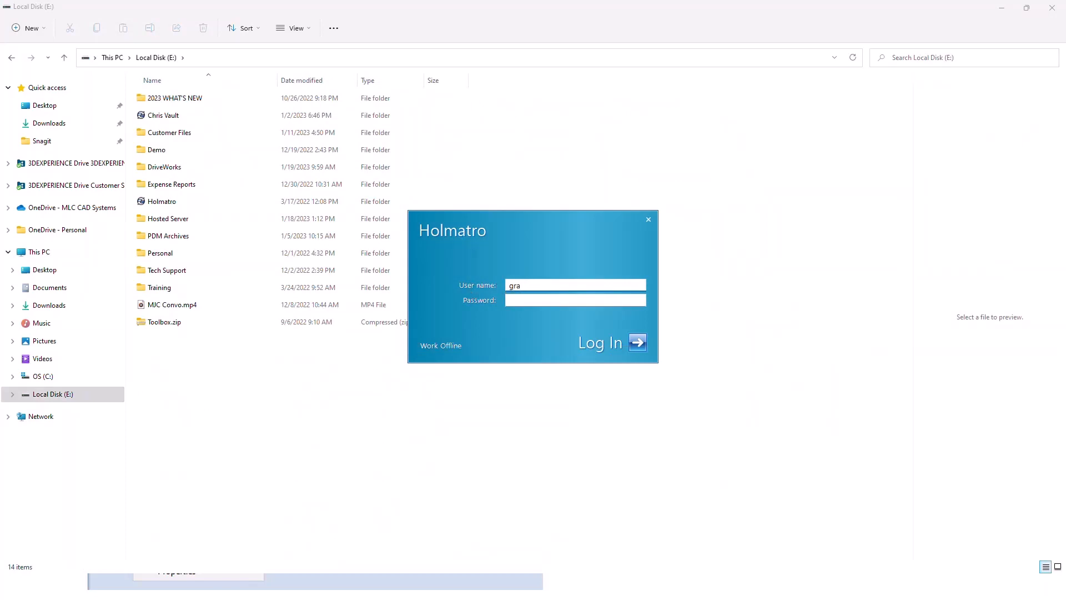
type("yson")
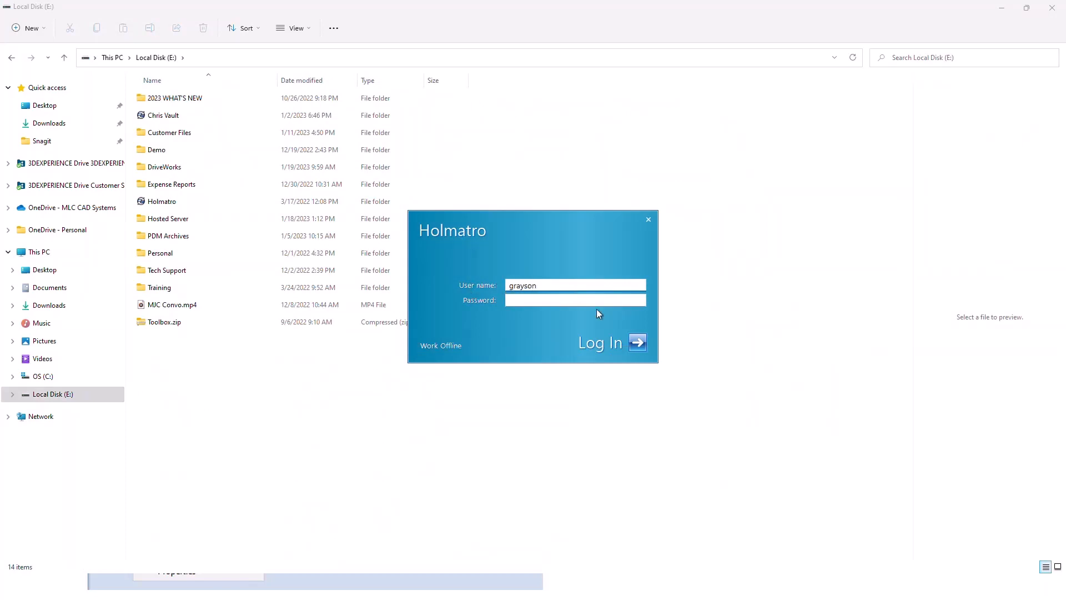
left_click(648, 219)
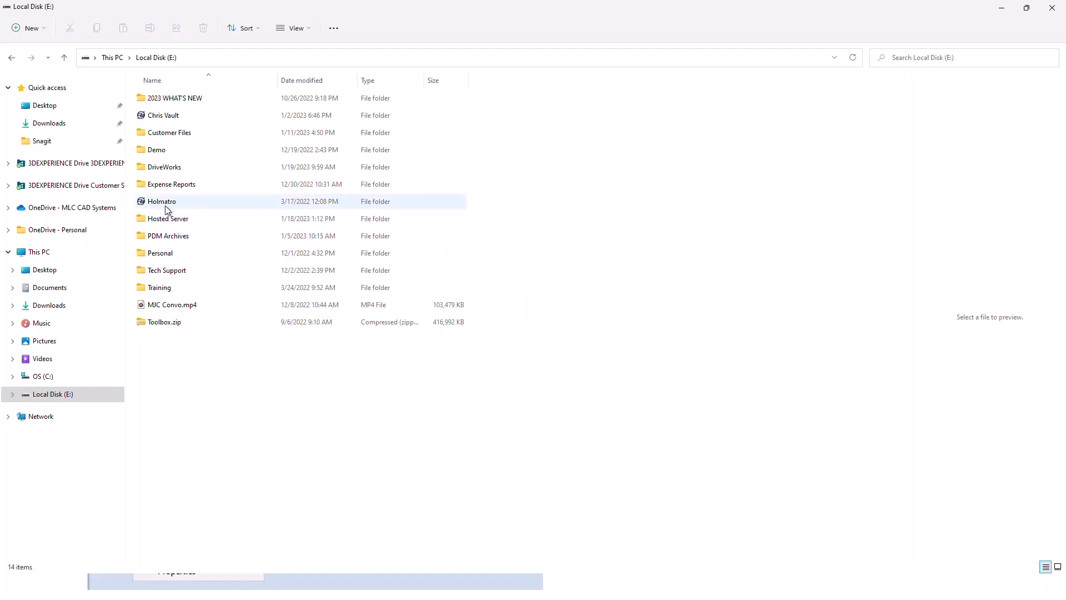
Enter the Holmatro vault, sort by Name and go into the 4240 Spreader folder.
double_click(162, 201)
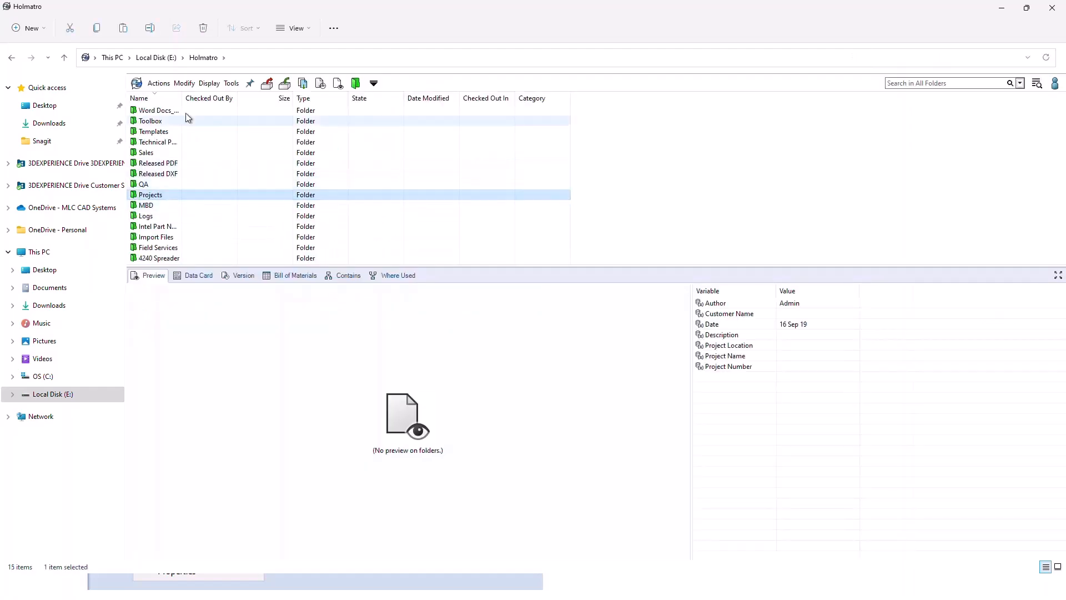
left_click(139, 98)
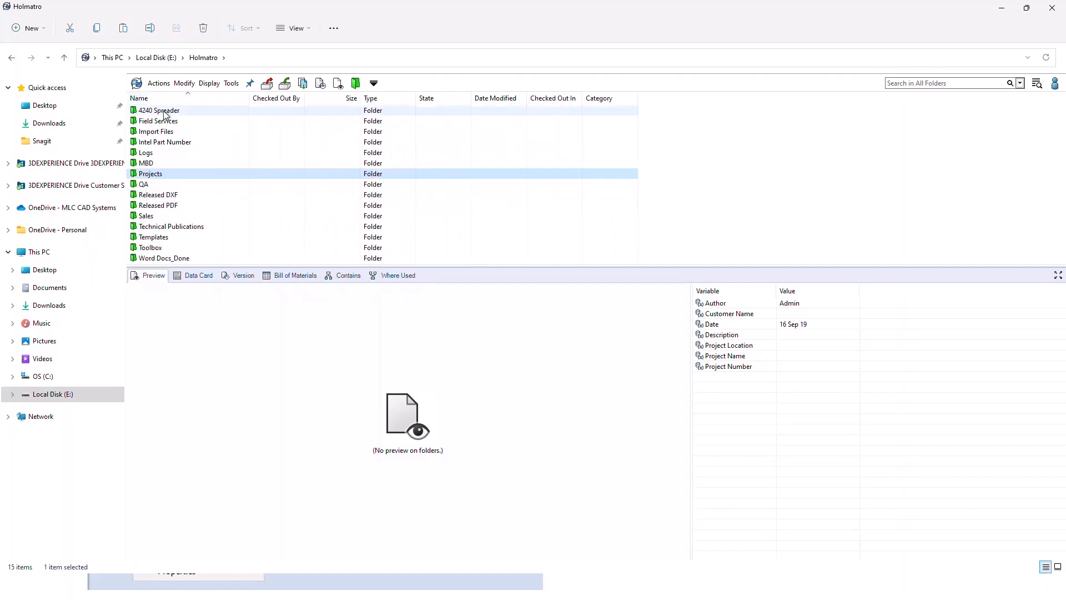
double_click(159, 110)
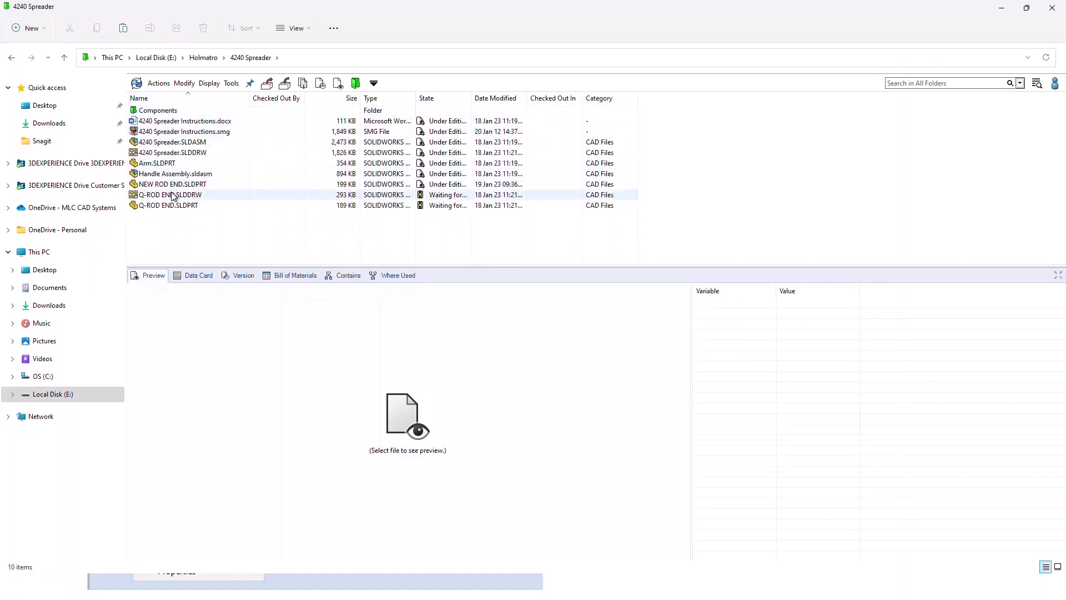
Preview the Q-ROD END drawing and part, then reselect the drawing.
left_click(176, 194)
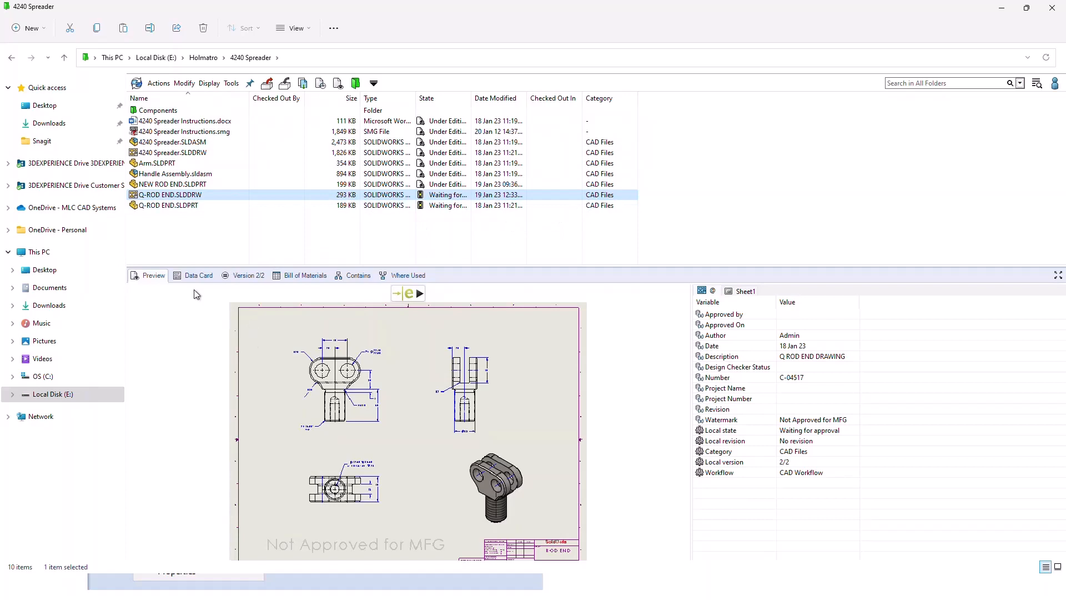
left_click(168, 205)
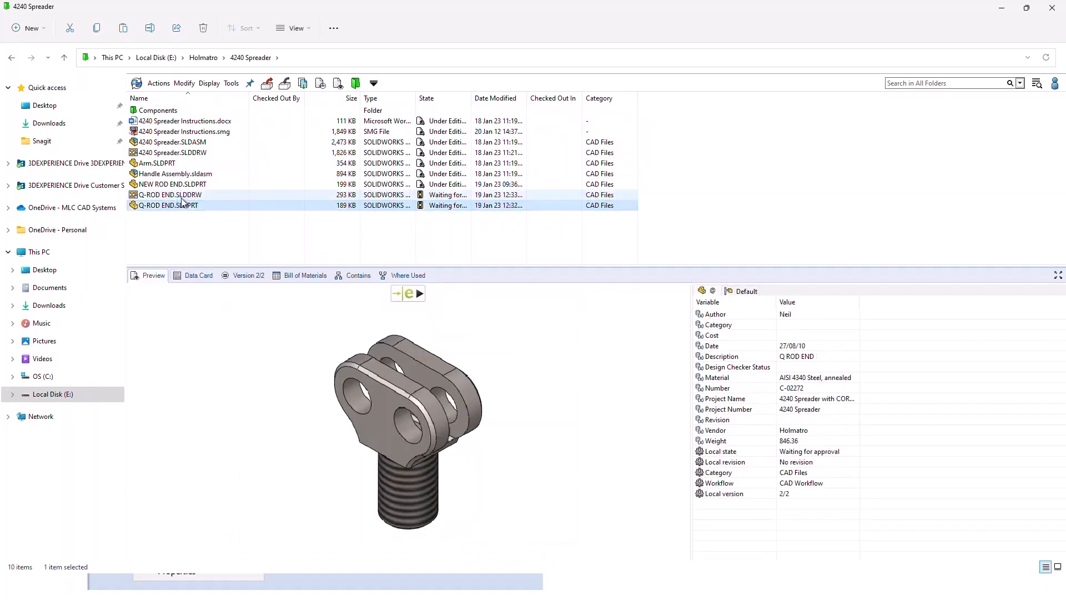
left_click(170, 194)
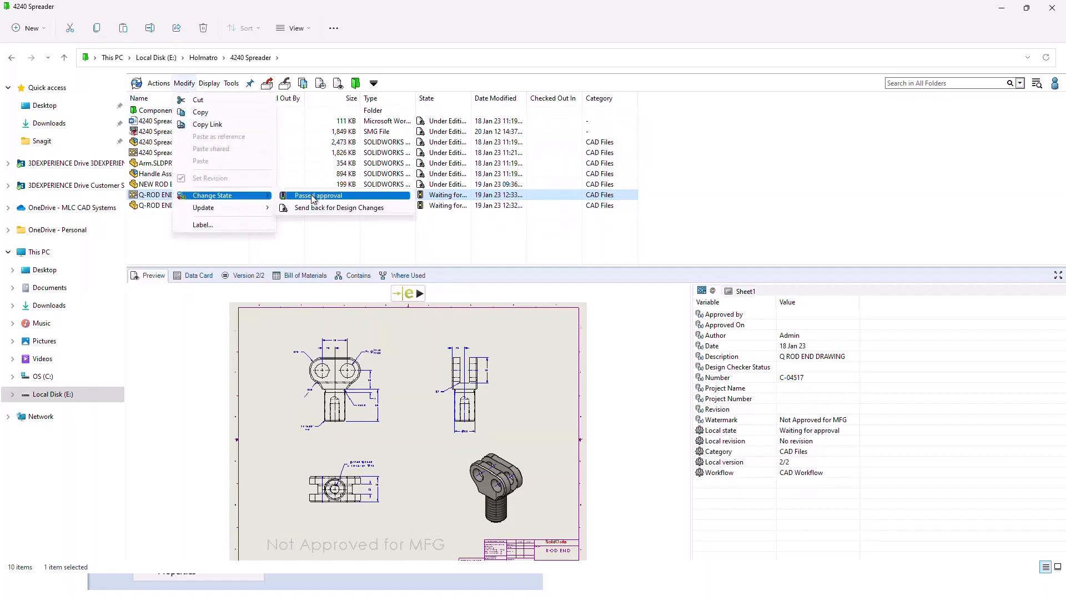
Choose Passed approval, pick a user to notify and comment 'File is approved for MFG'.
left_click(318, 195)
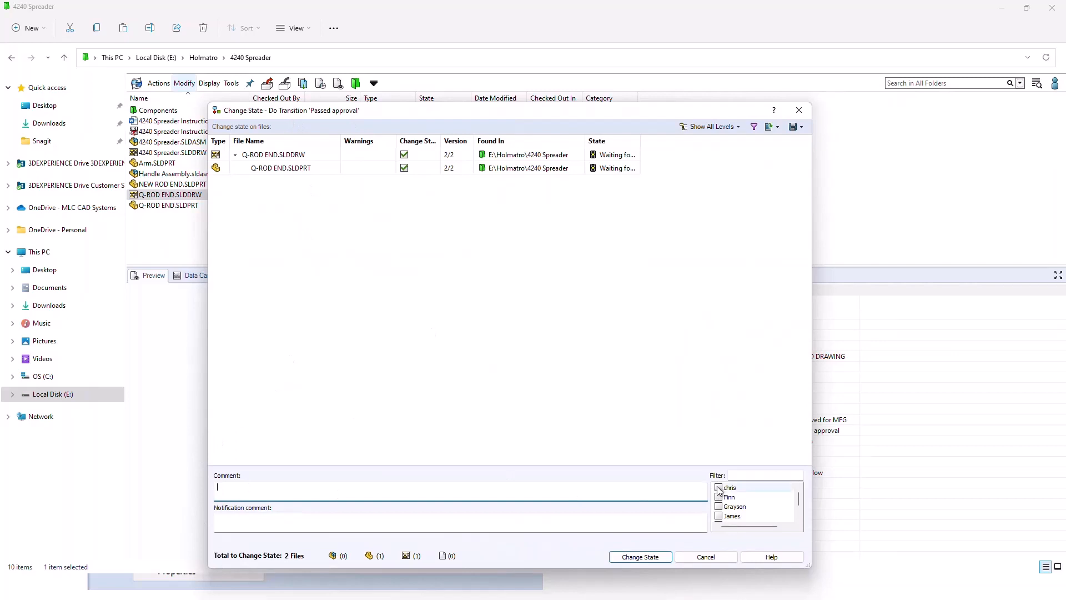
left_click(718, 488)
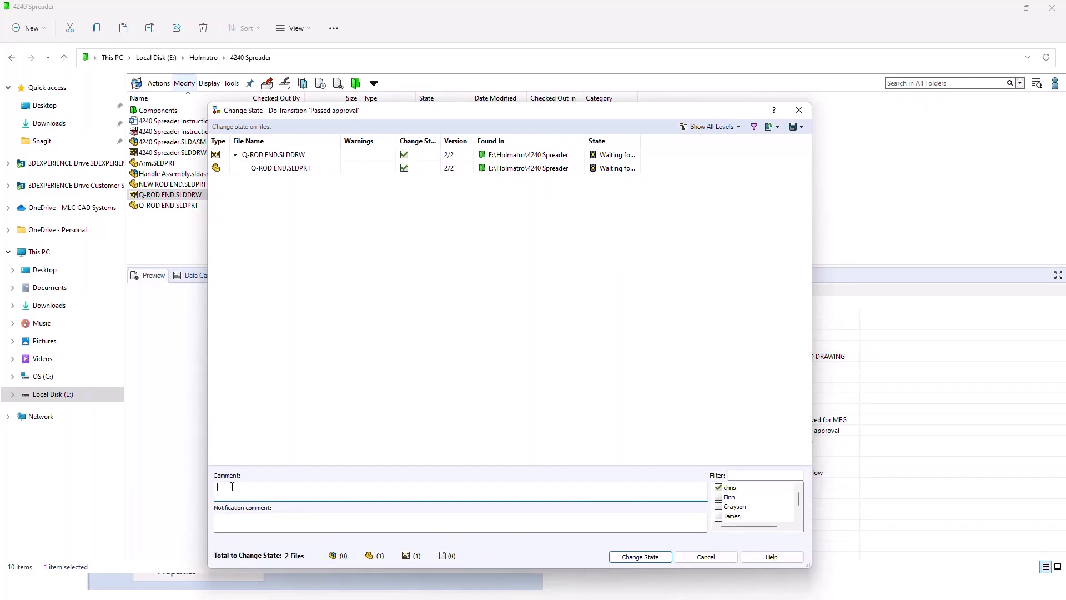
type("File is")
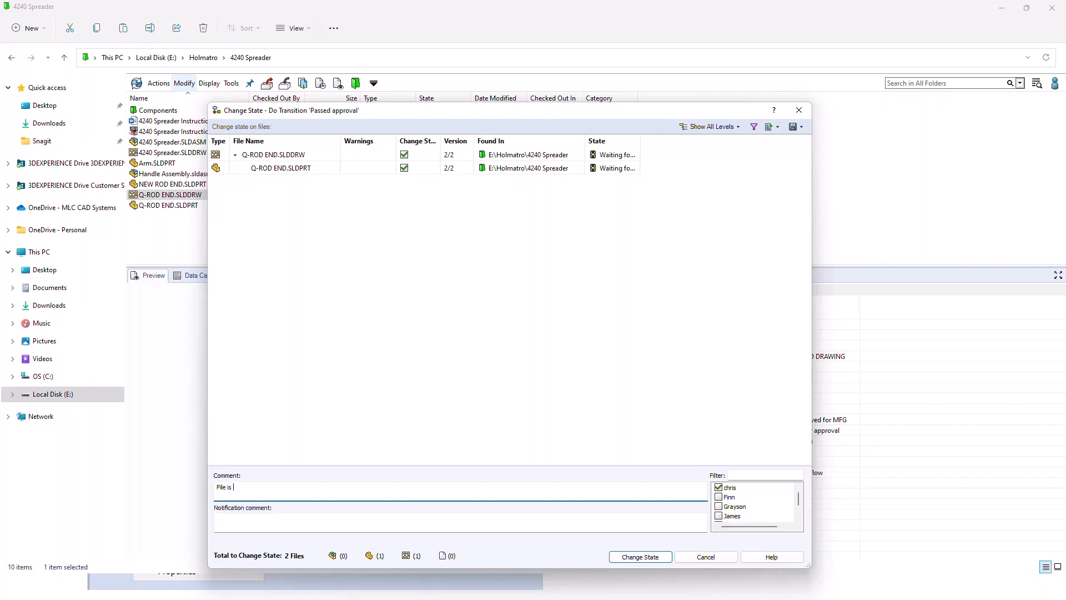
type("approved for")
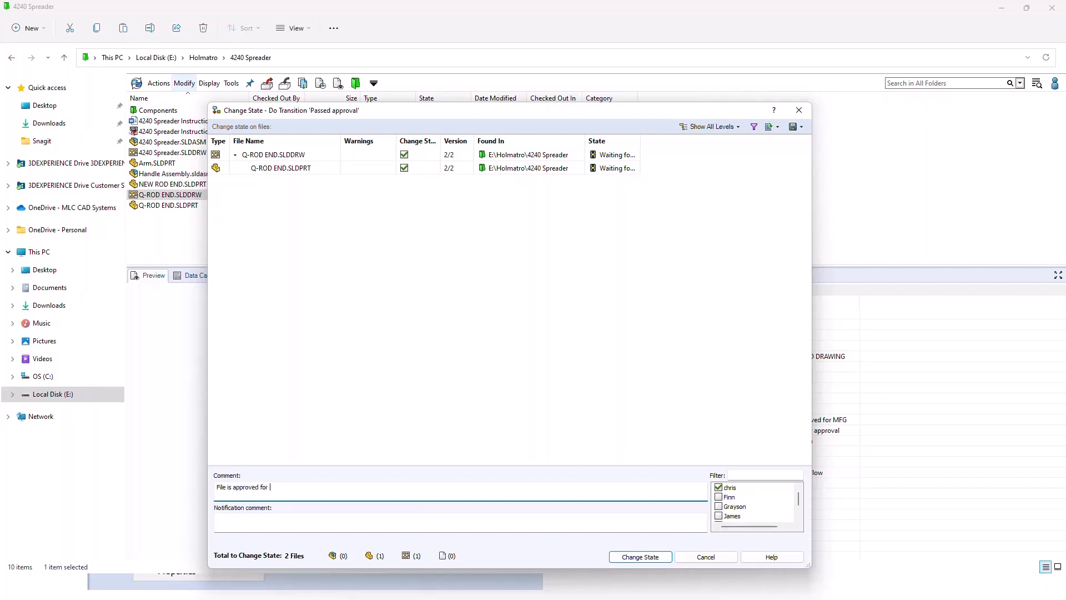
type("MFG")
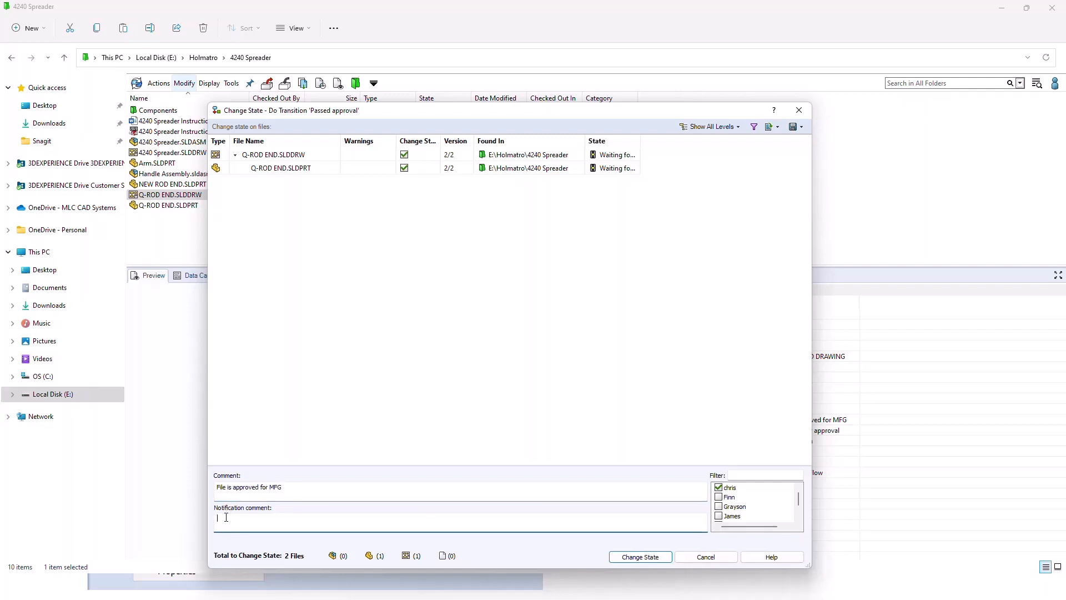
Add notification comment 'I approved your changes' and change state for both files.
type("I approved your")
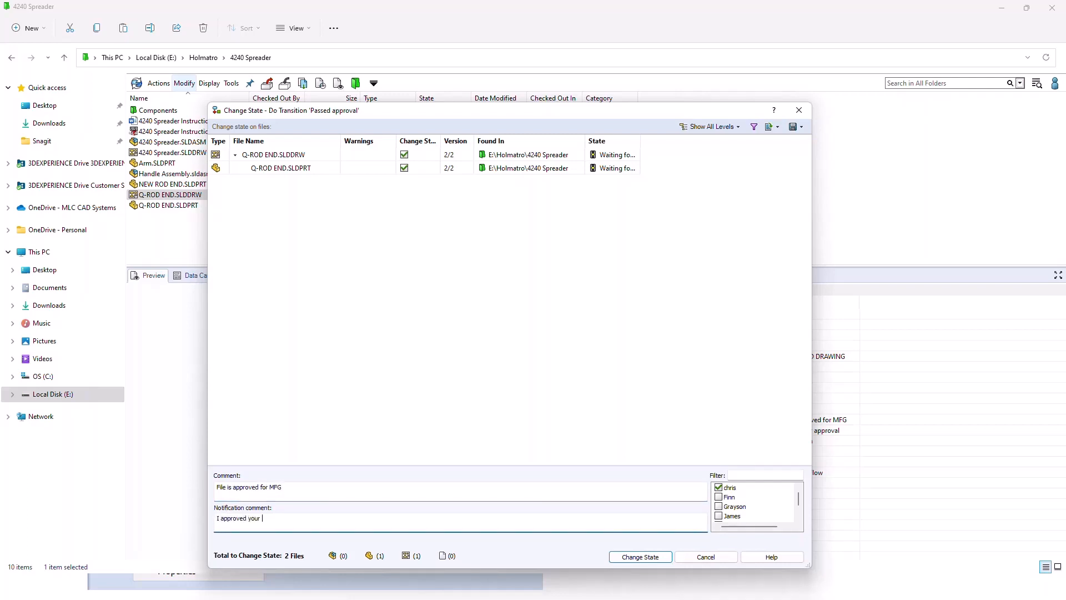
type("changes")
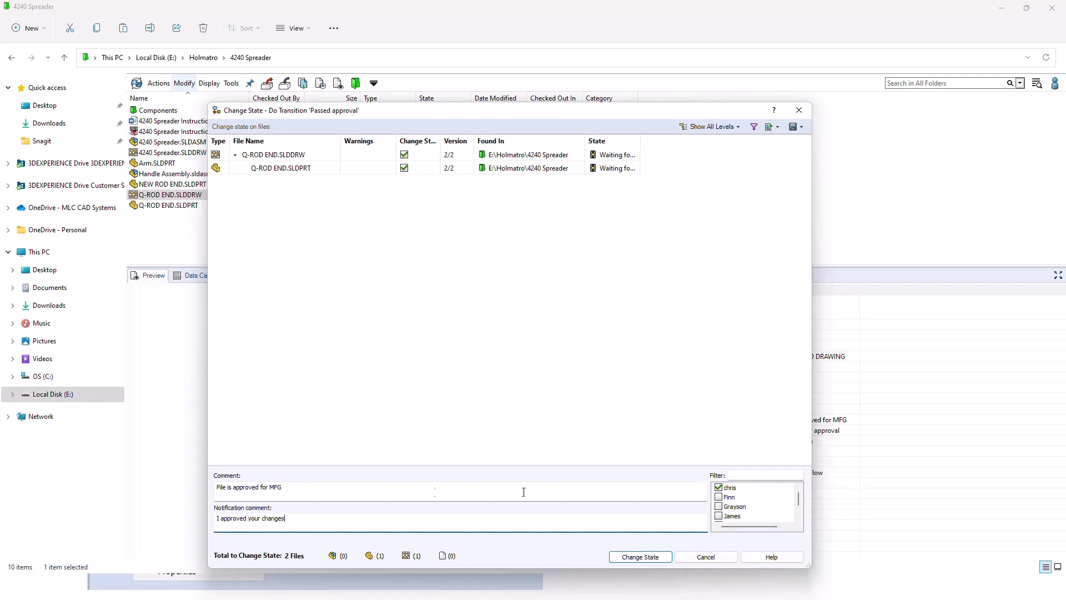
left_click(718, 487)
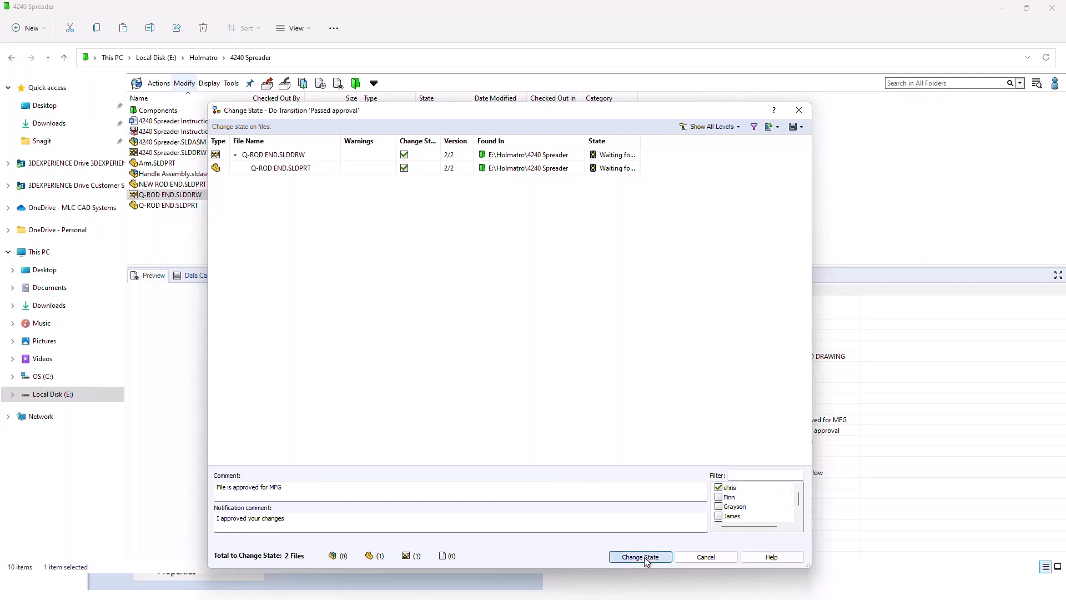
left_click(639, 556)
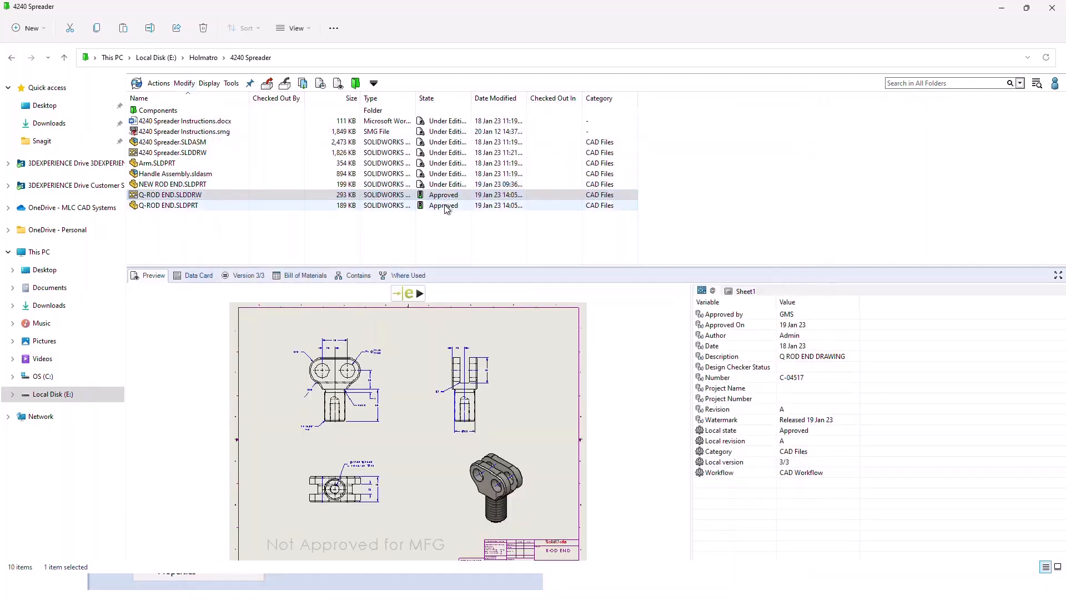
Reselect Q-ROD END.SLDDRW to reload its preview with the Released 19 Jan 23 watermark.
left_click(184, 230)
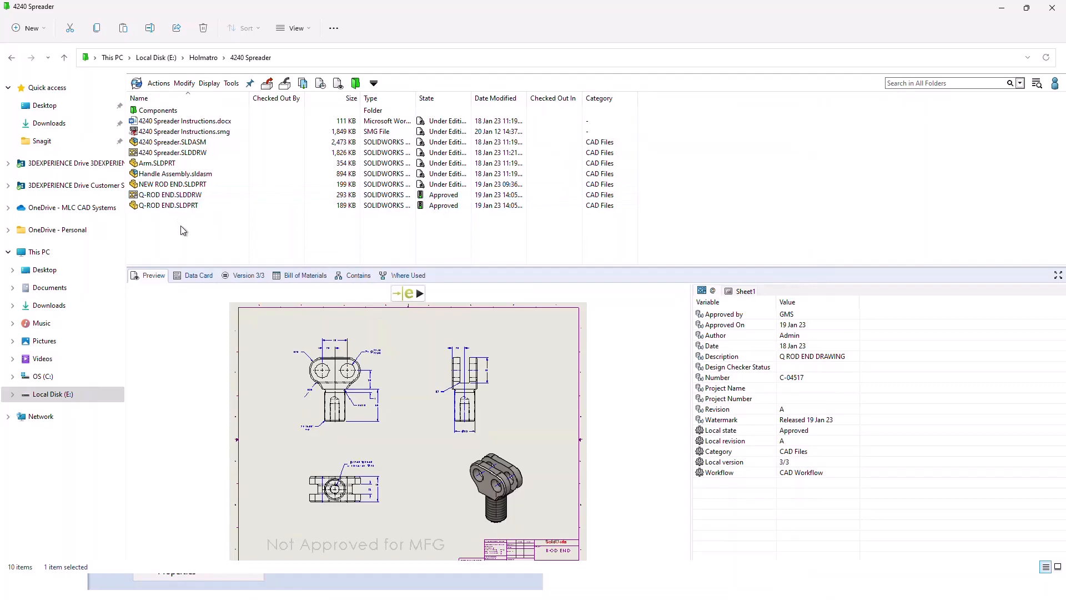
left_click(177, 194)
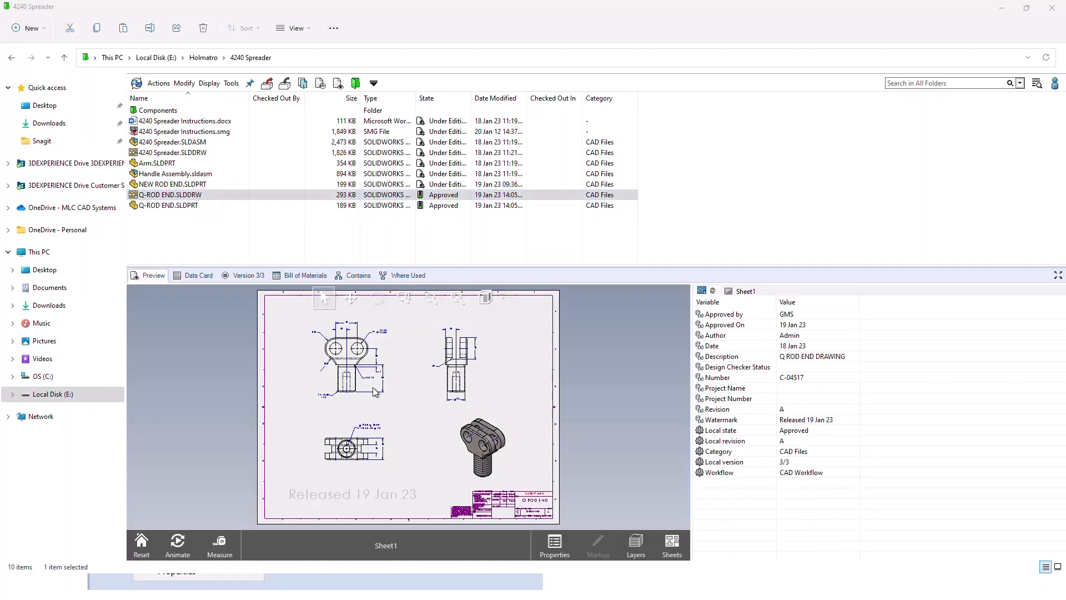
mouse_move(441, 446)
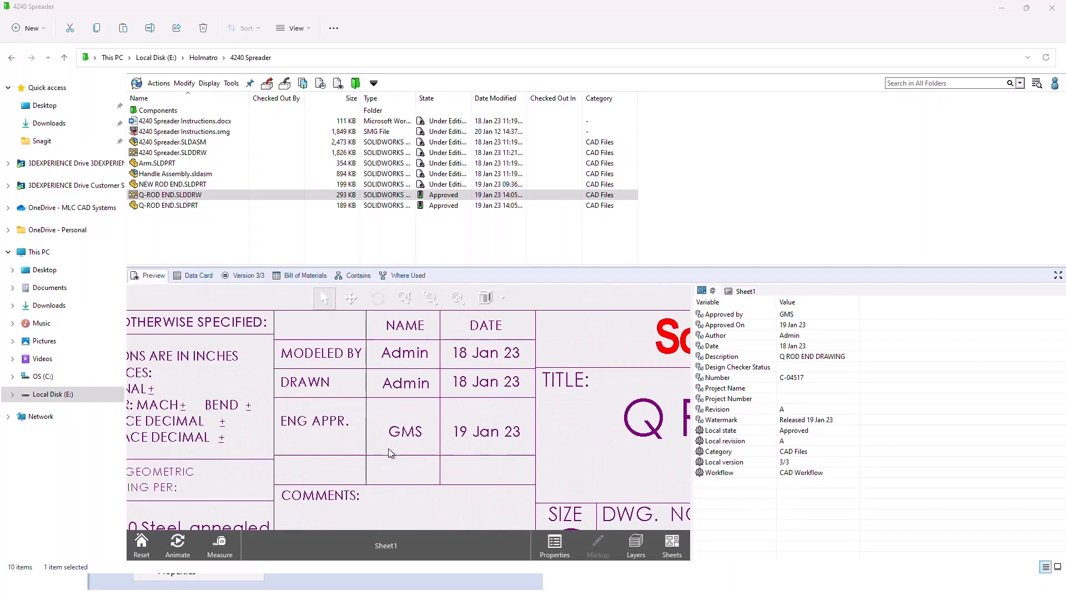
mouse_move(291, 425)
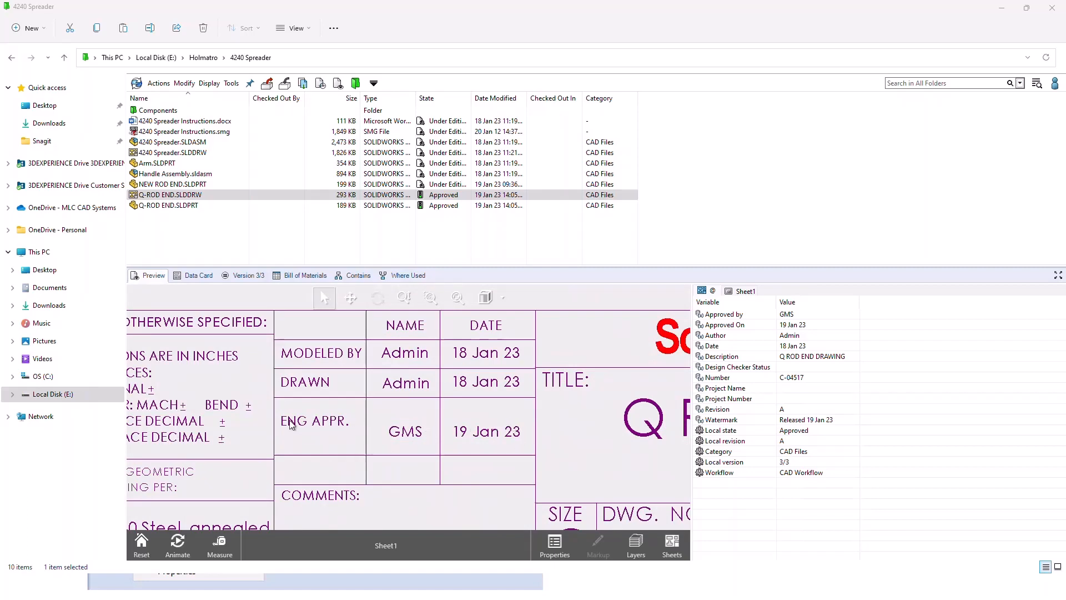
mouse_move(467, 429)
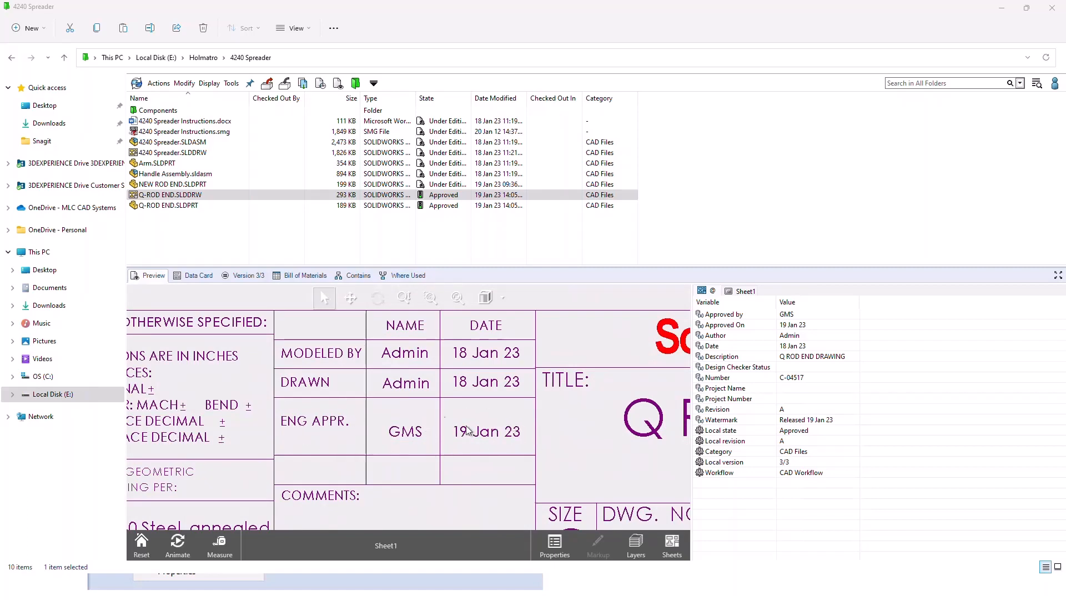